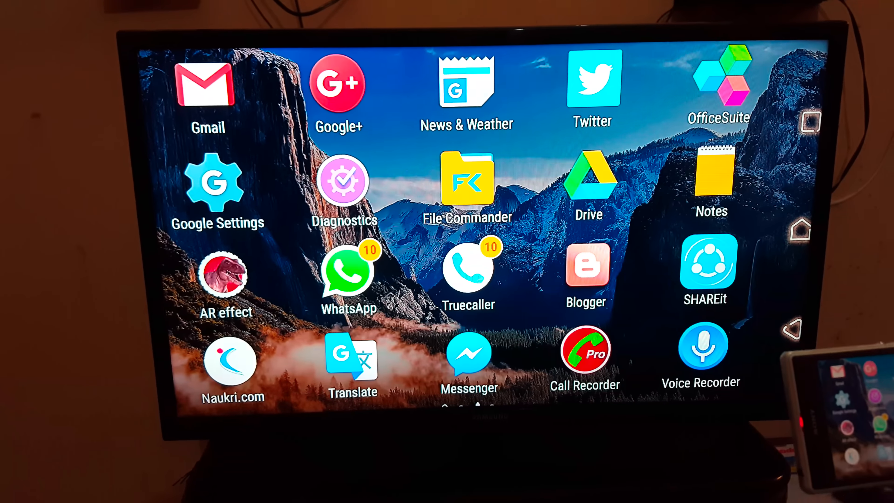
pyautogui.hscroll(-3)
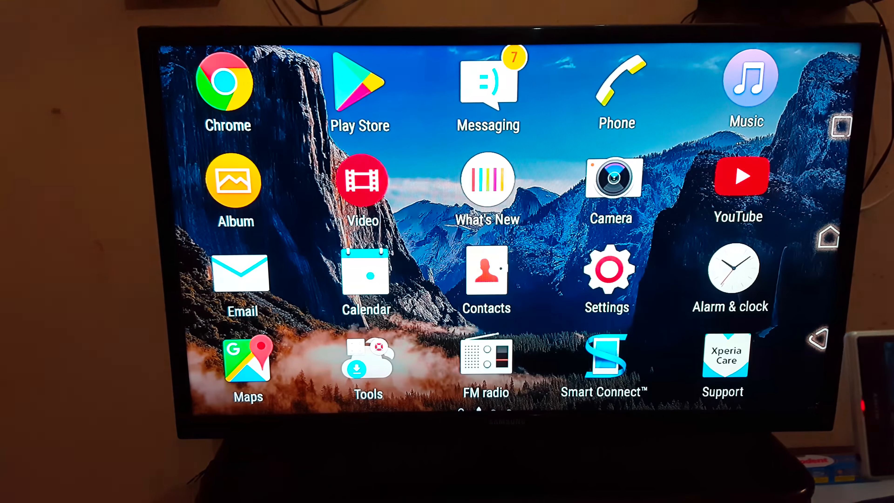
pyautogui.hscroll(-3)
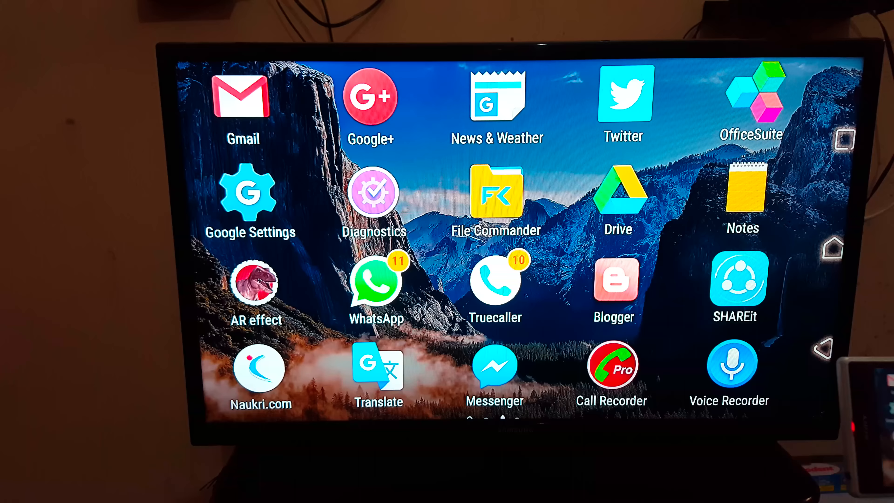
pyautogui.hscroll(-3)
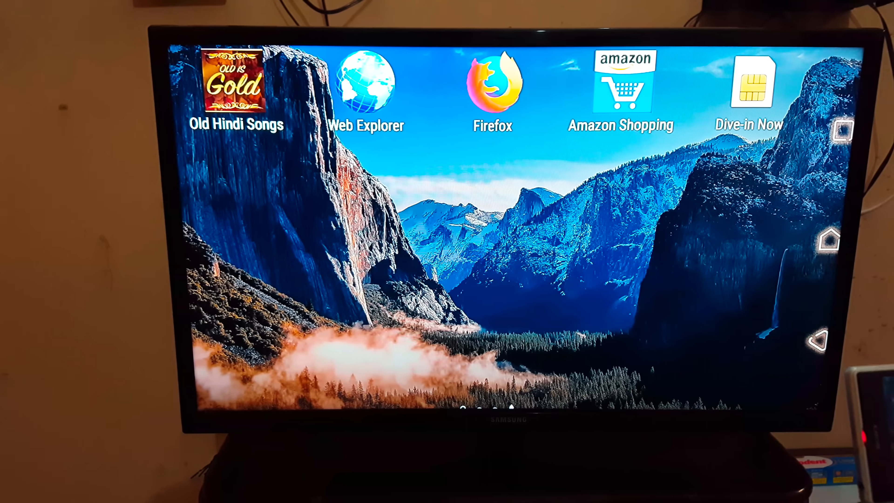
pyautogui.hscroll(-3)
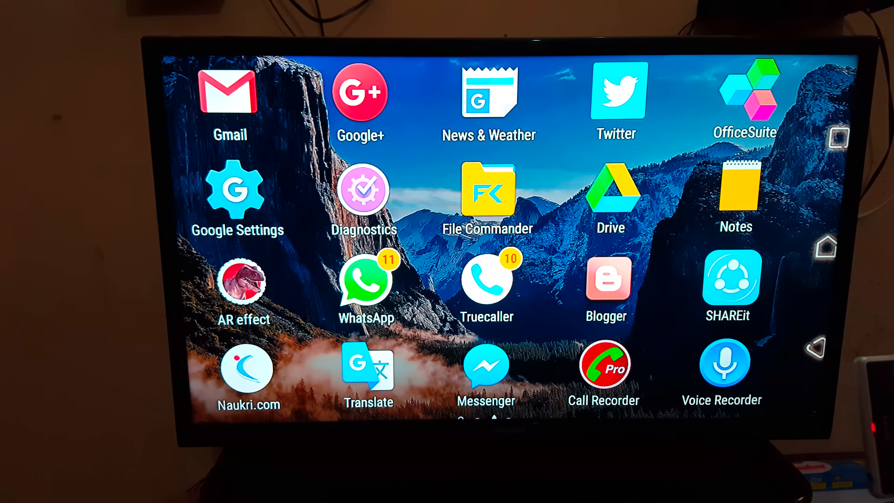
pyautogui.hscroll(-3)
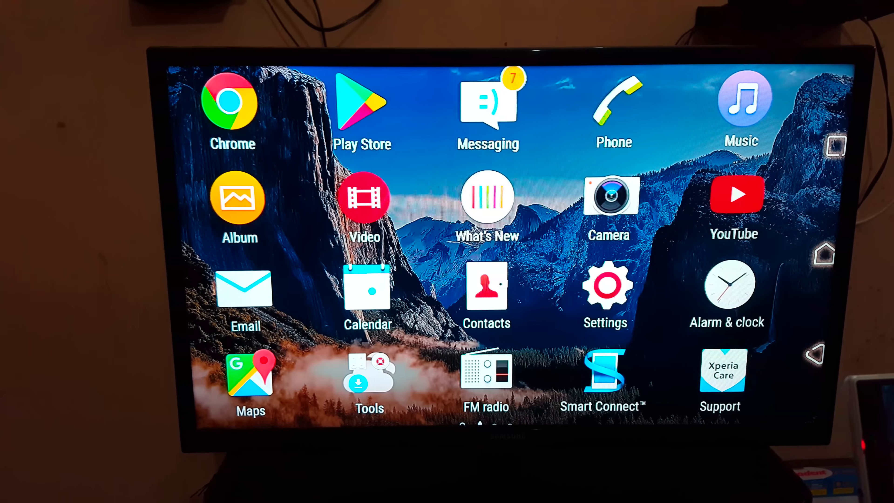